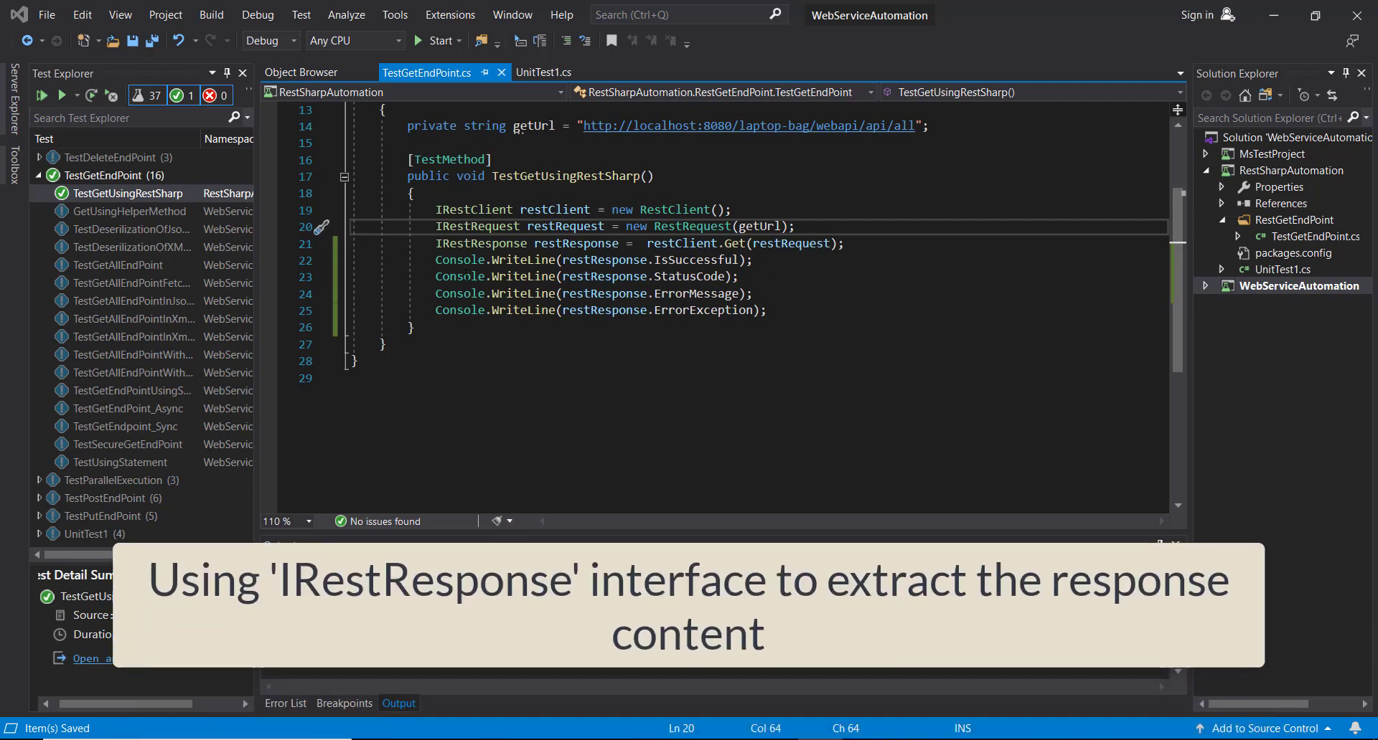
Select the four Console.WriteLine statements in TestGetUsingRestSharp to comment them out
left_click_drag(435, 260, 767, 311)
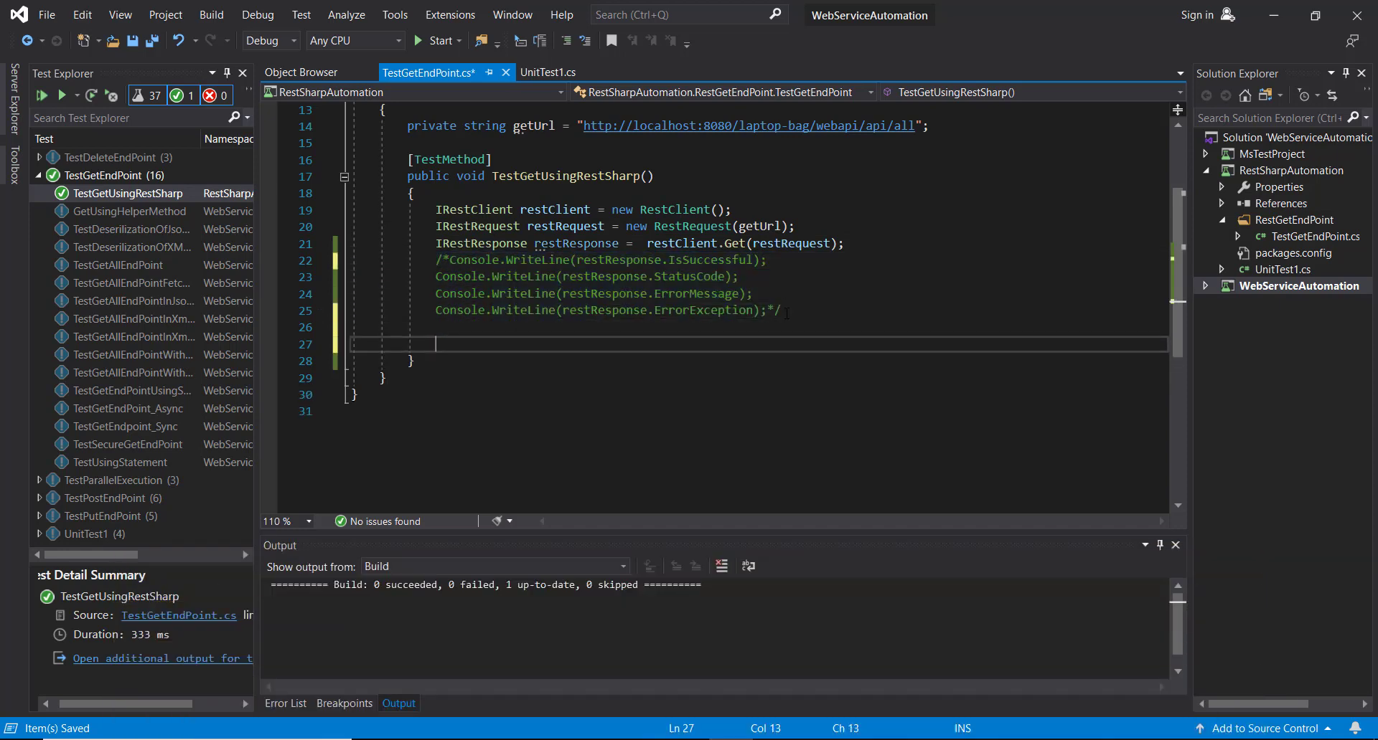
Write an if (restResponse.IsSuccessful) block printing 'Status Code' and 'Response Content'
type("if(")
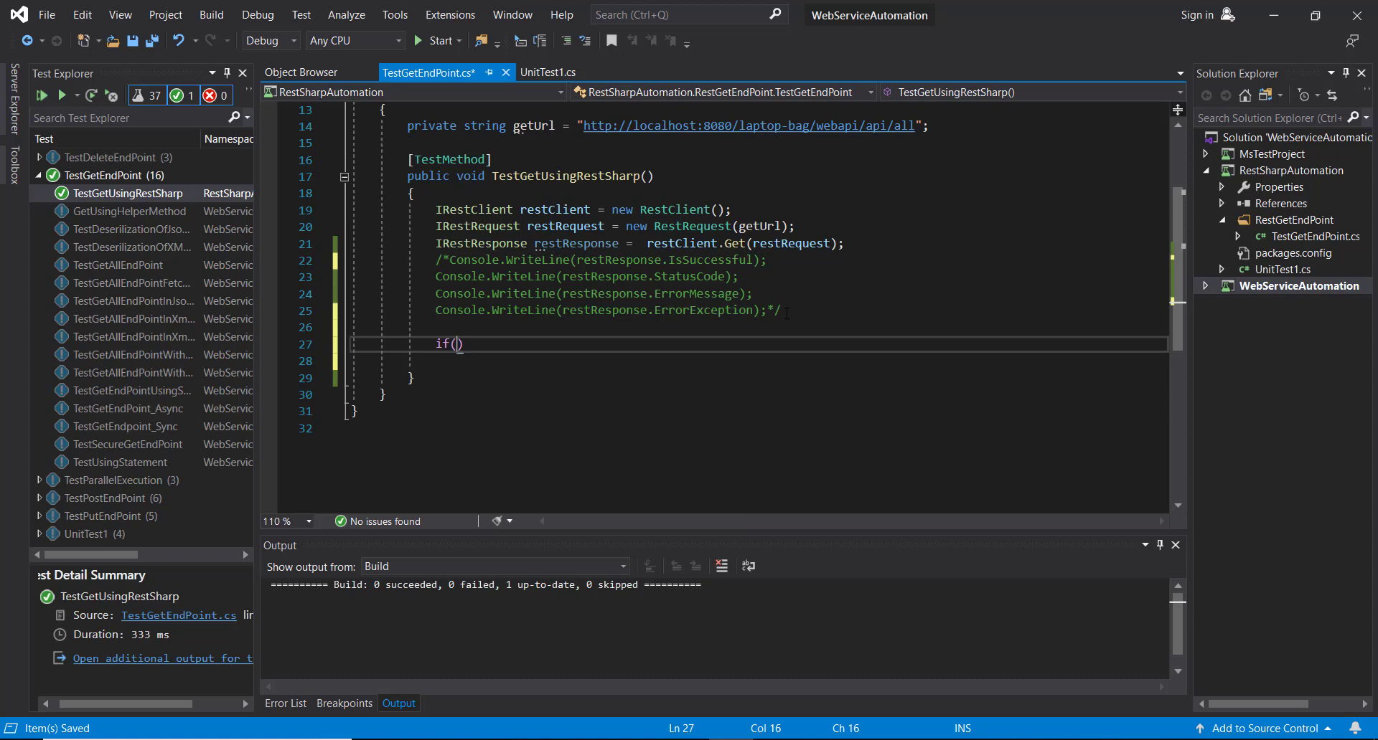
type("restResponse.IsSuccessful")
type("{")
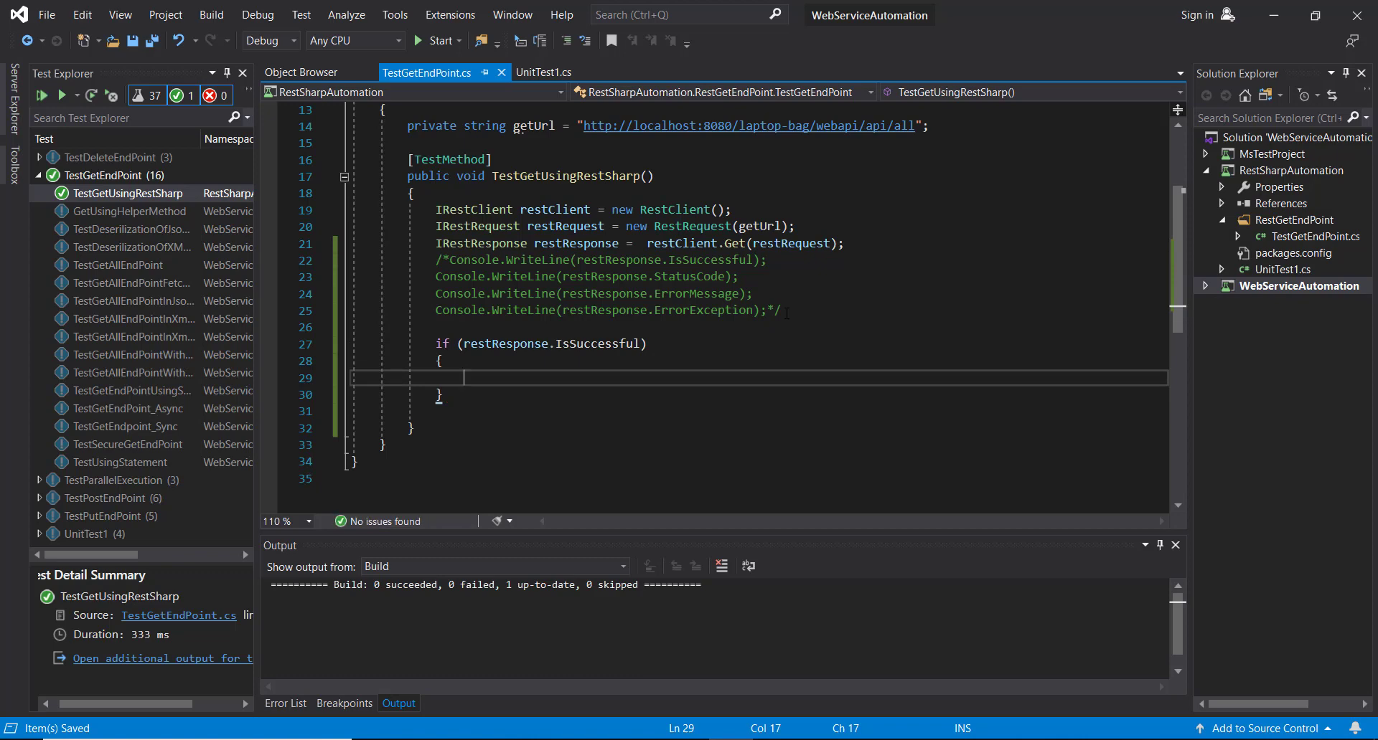
type("Console.WriteLine(\"Status Code \" + restResponse.StatusCode);")
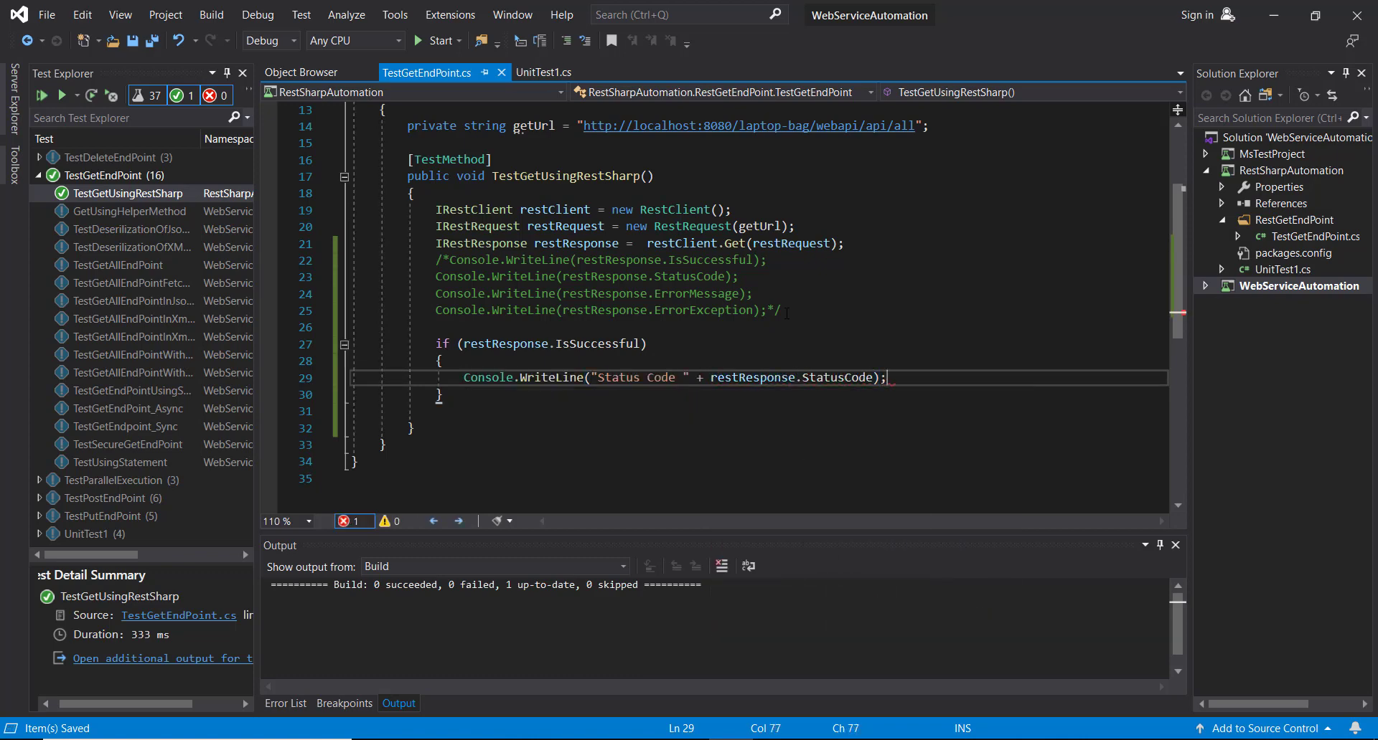
type("Console.WriteLine(\"Response Content \")")
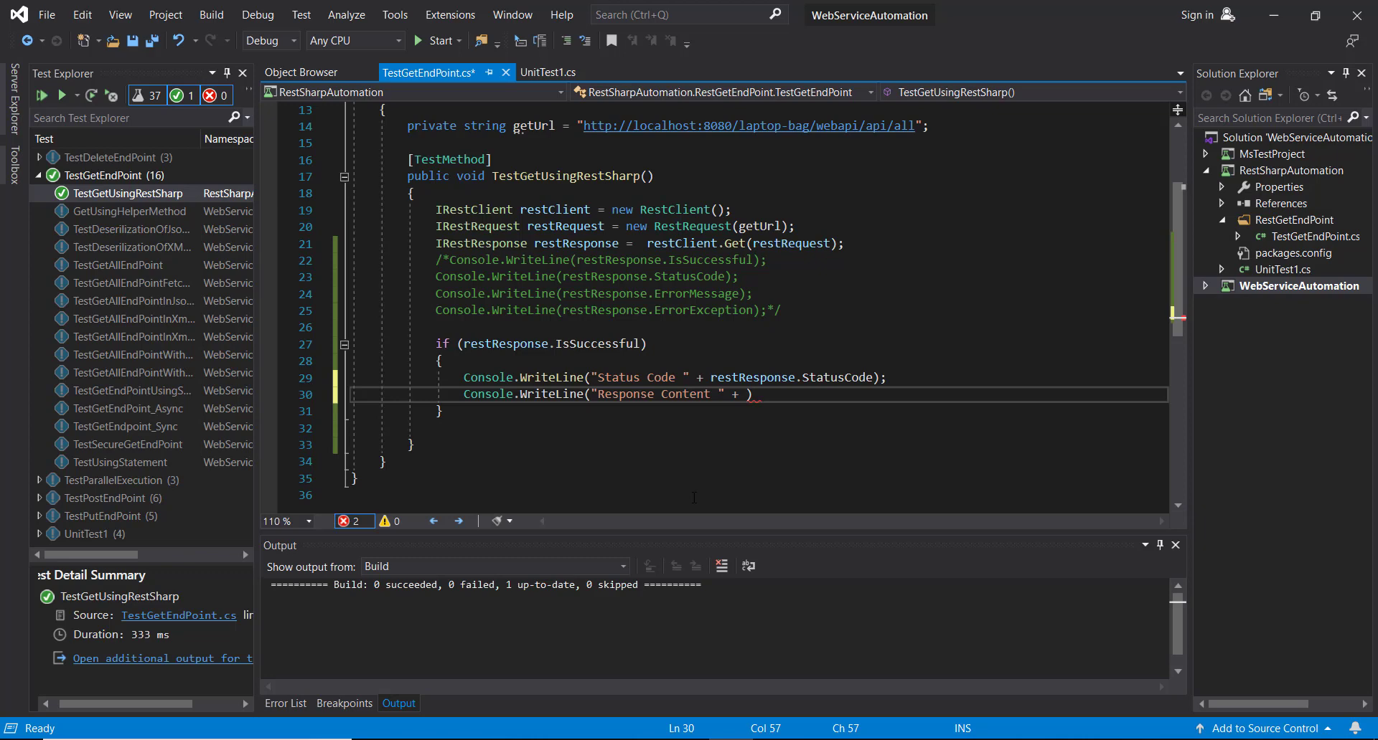
type("restResponse.Content")
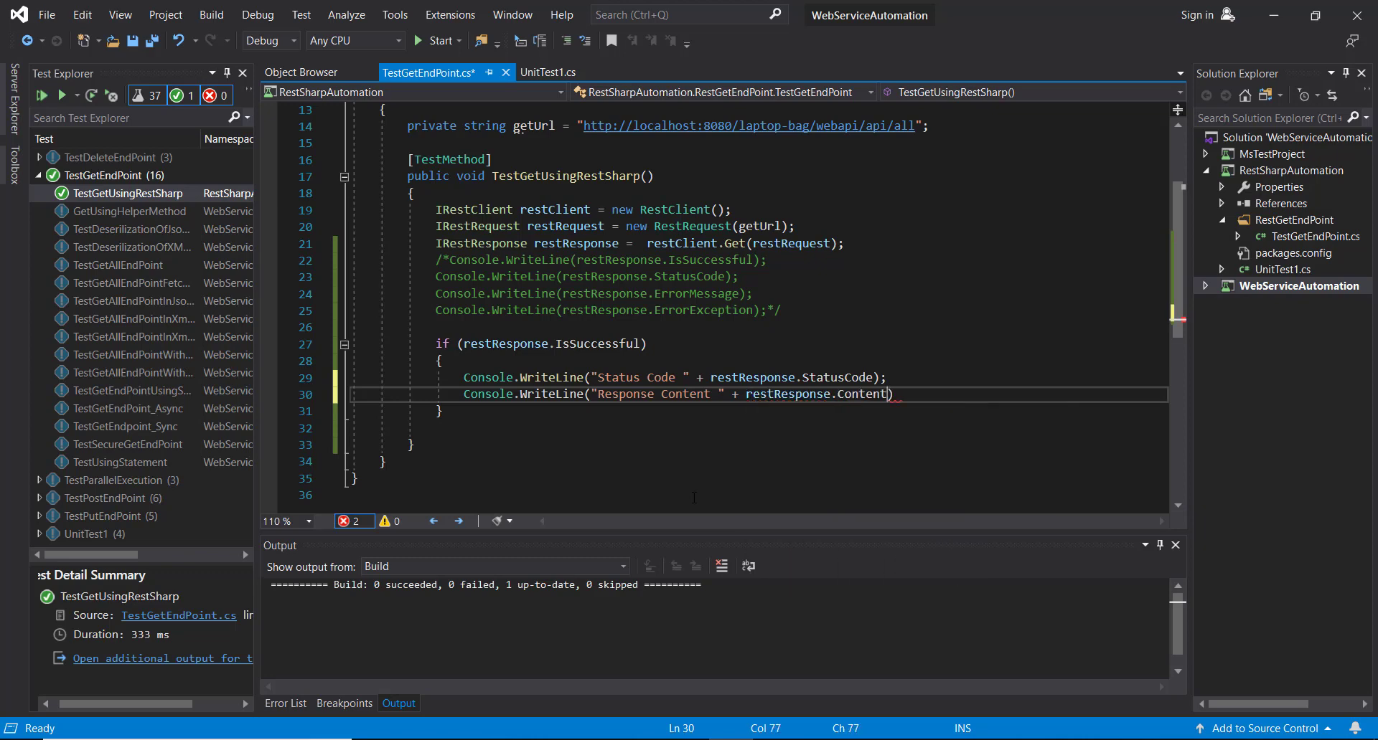
Peek the Content property's IRestResponse definition, then return to the test file and save
left_click(858, 394)
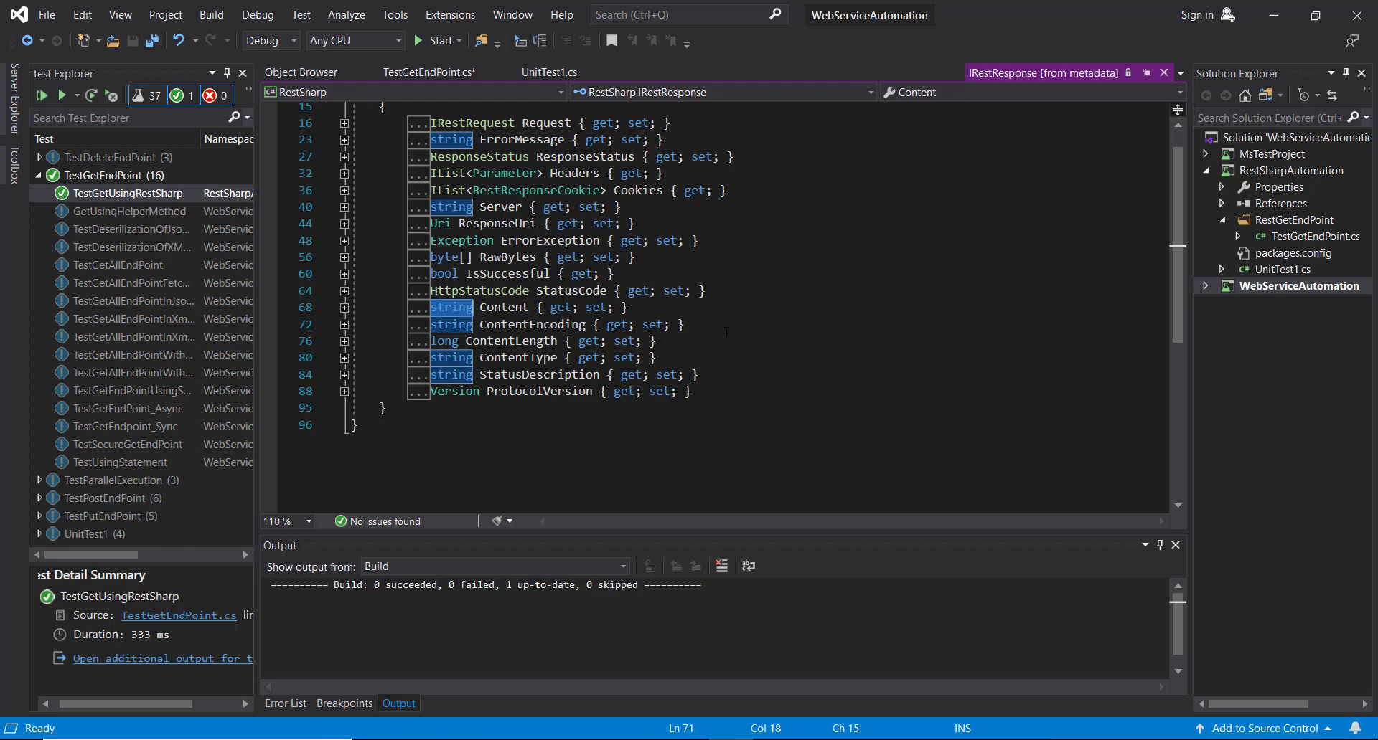
left_click(429, 72)
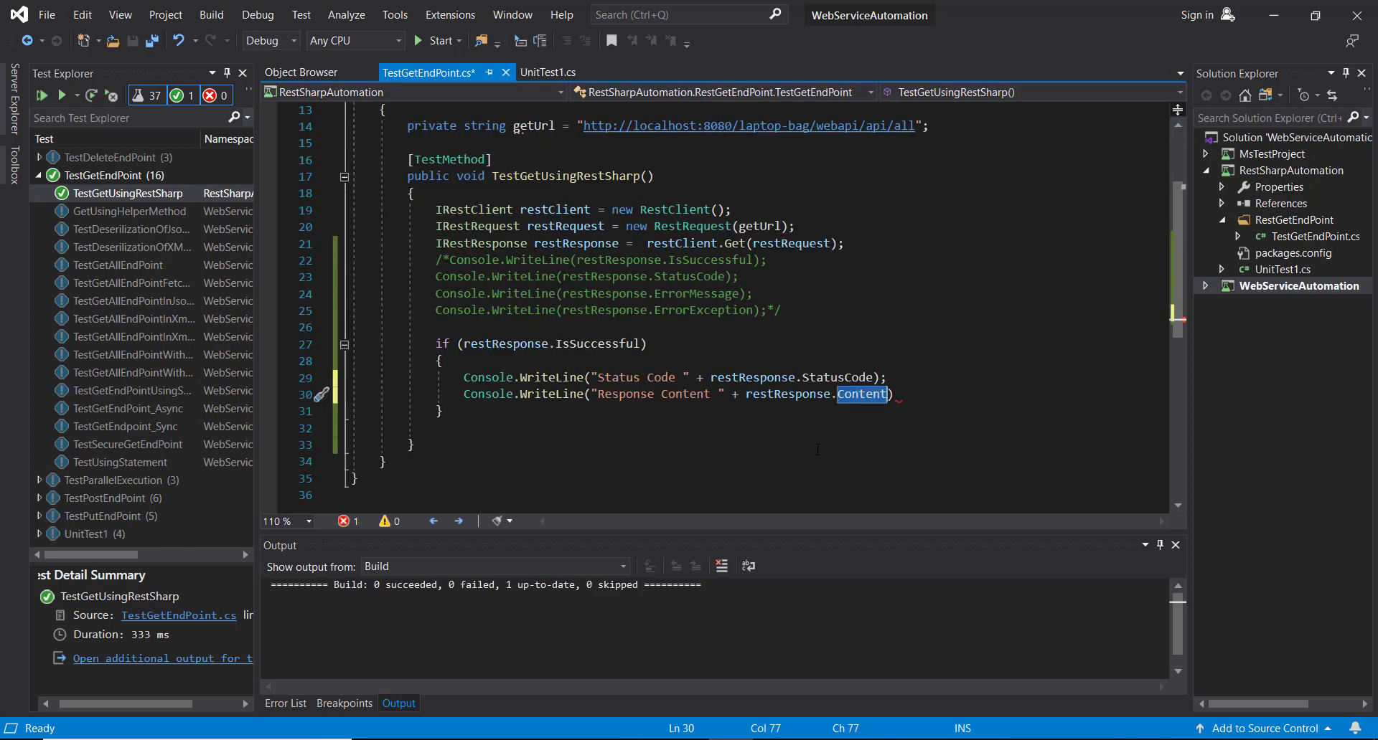
key("ctrl+s")
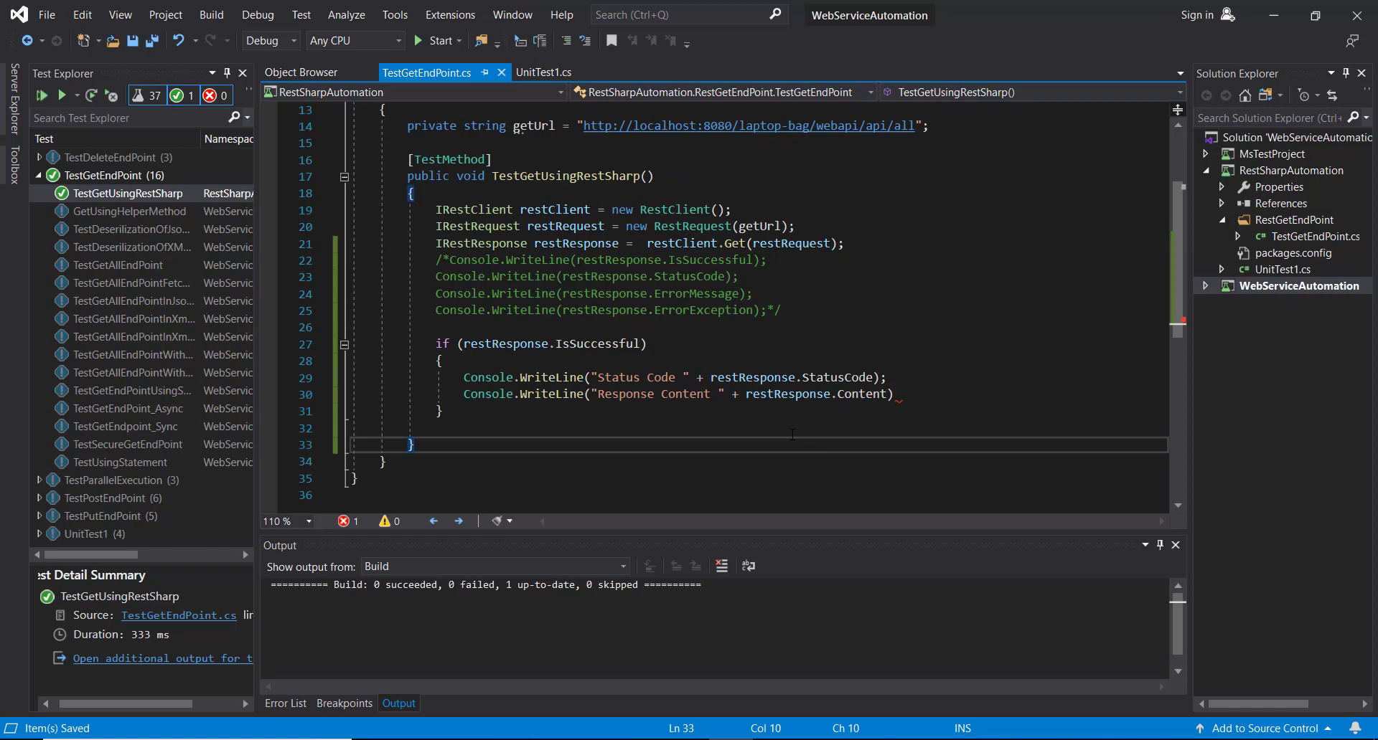
Finish the response content line and run TestGetUsingRestSharp to a passing result
left_click(285, 702)
type(";")
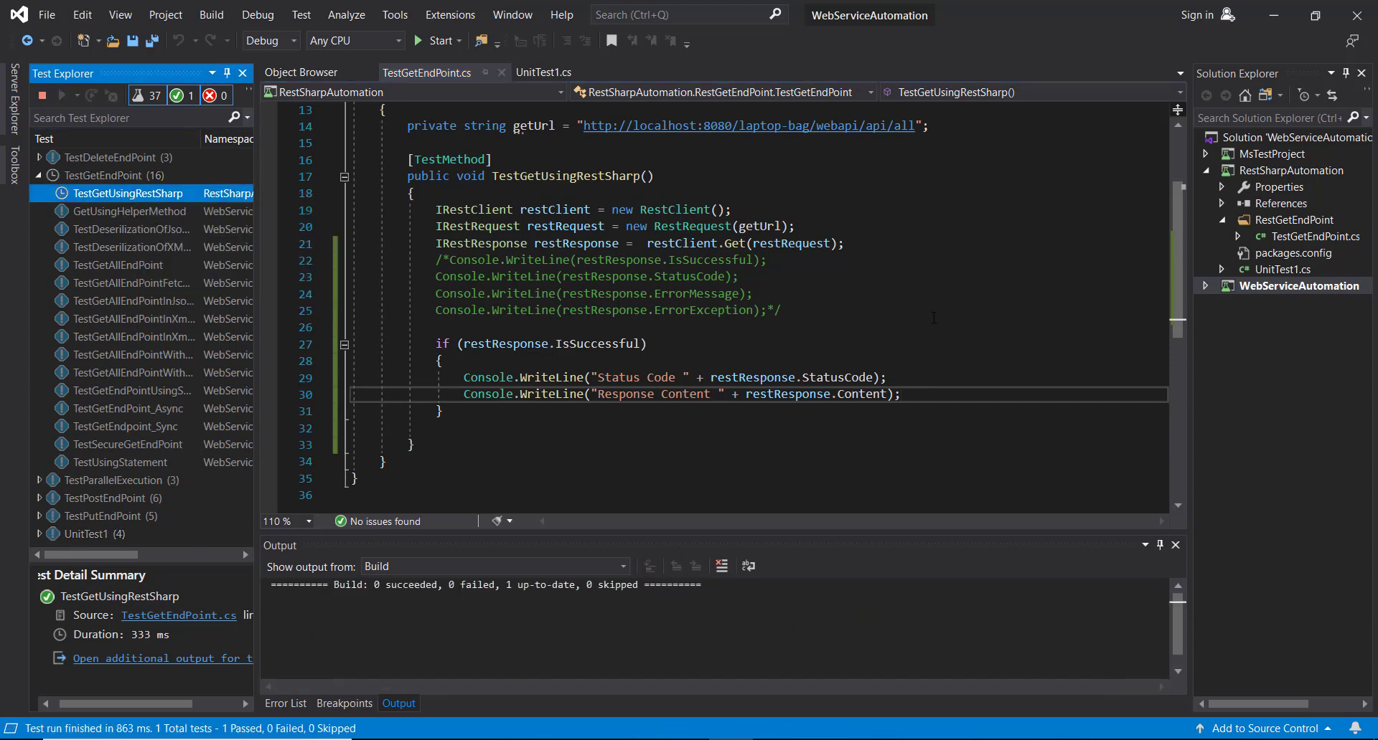
left_click(40, 95)
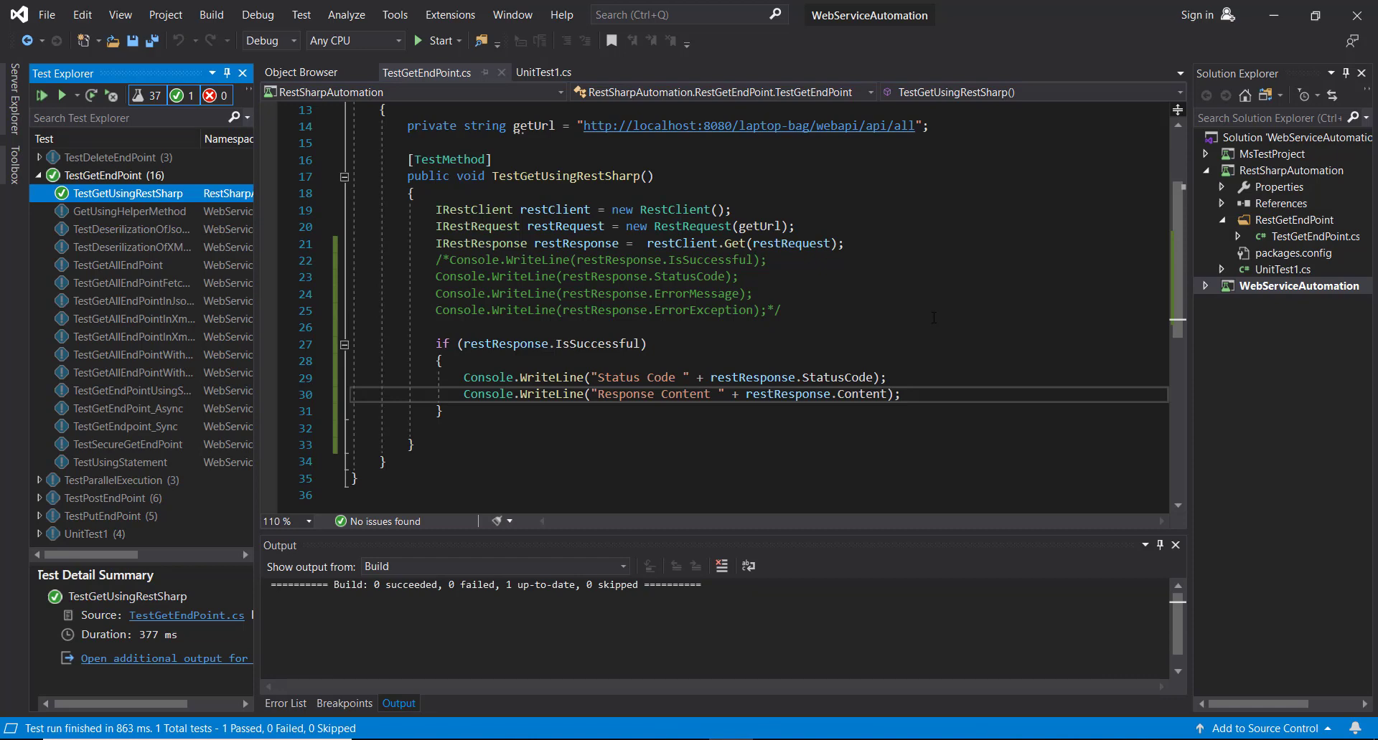
left_click(164, 659)
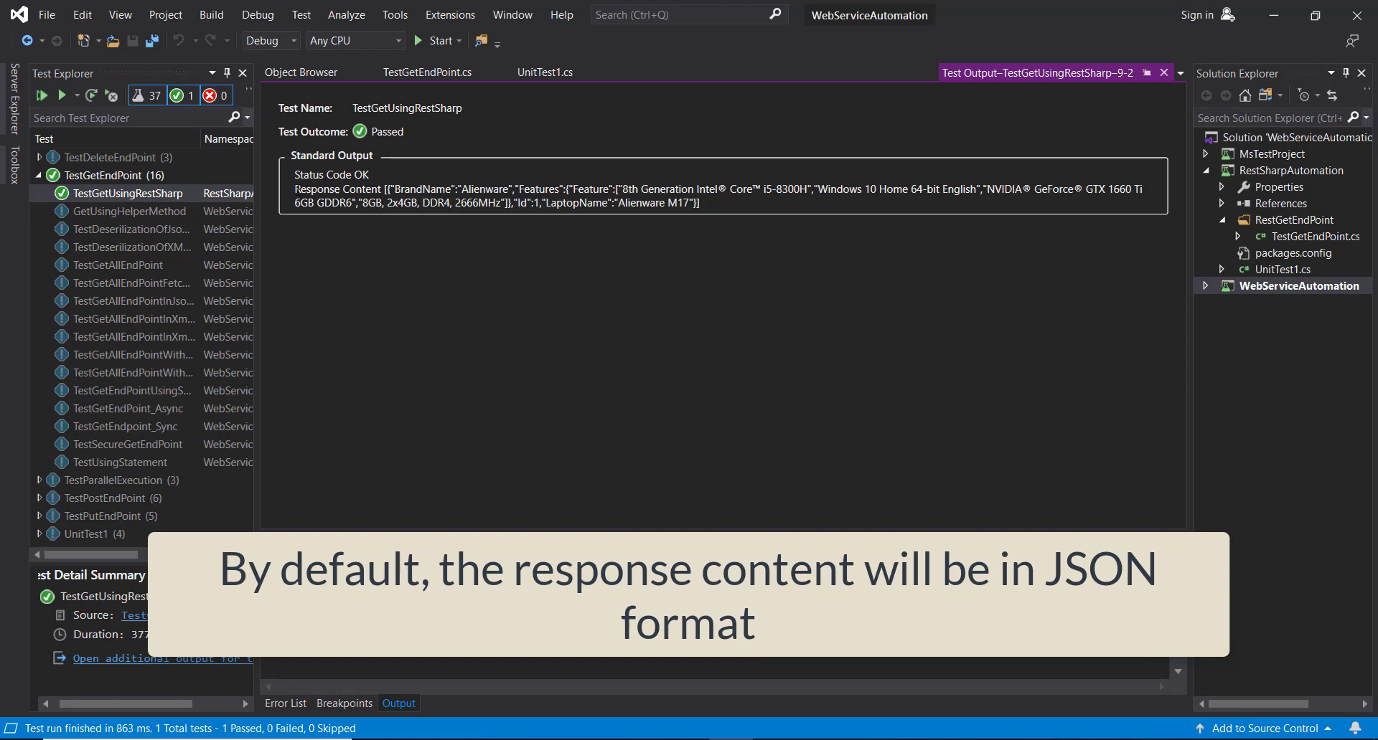
Highlight the JSON response content describing the Alienware M17 in Standard Output
left_click_drag(507, 189, 700, 202)
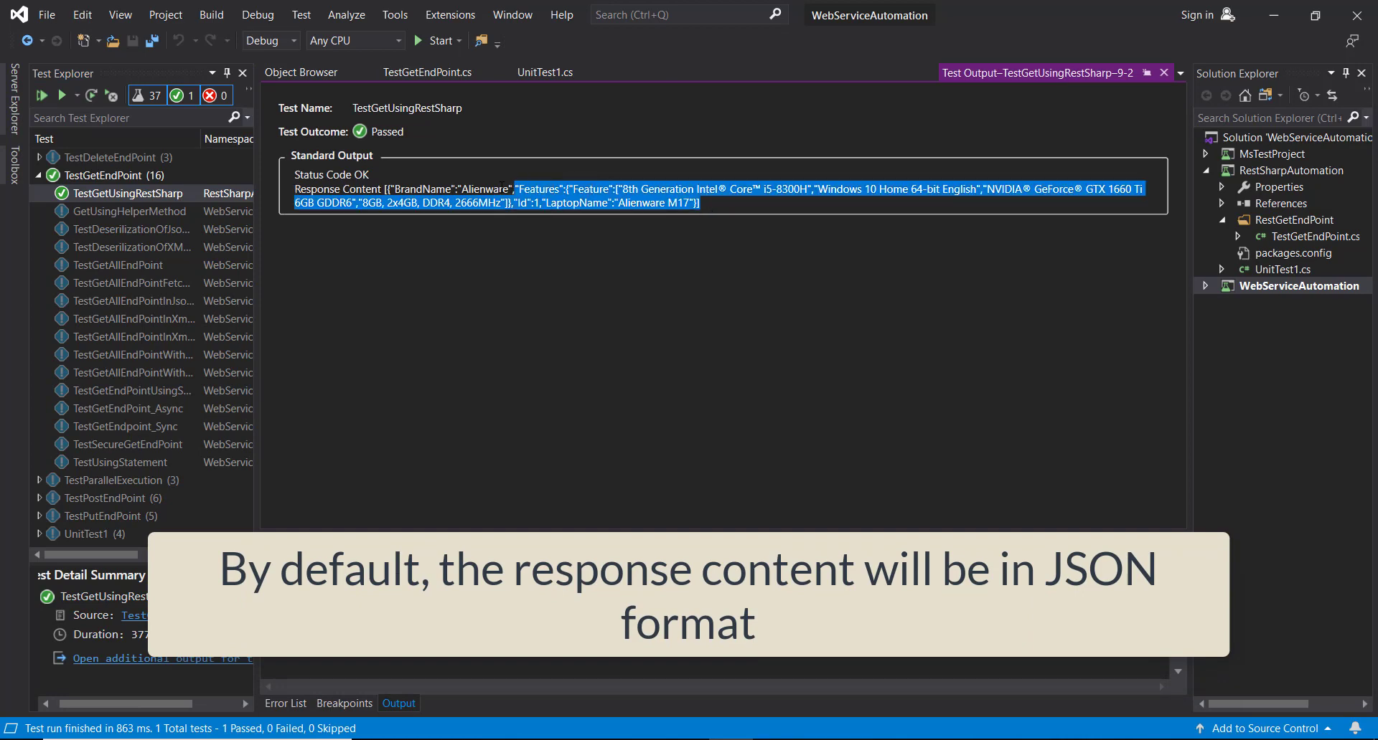